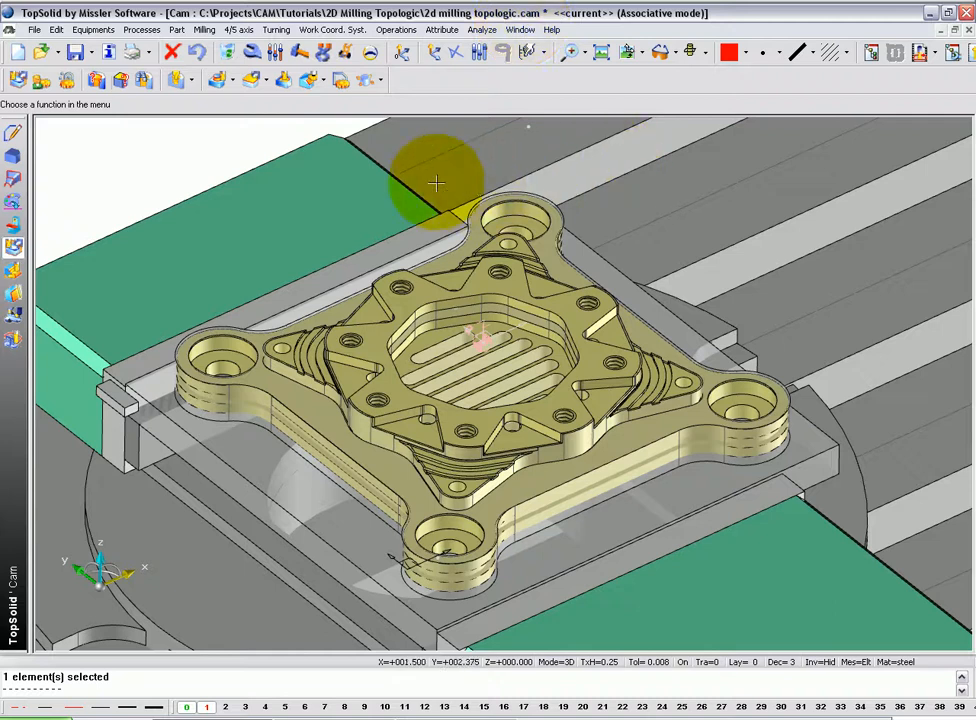
{"action": "mouse_move", "coordinate": [300, 400]}
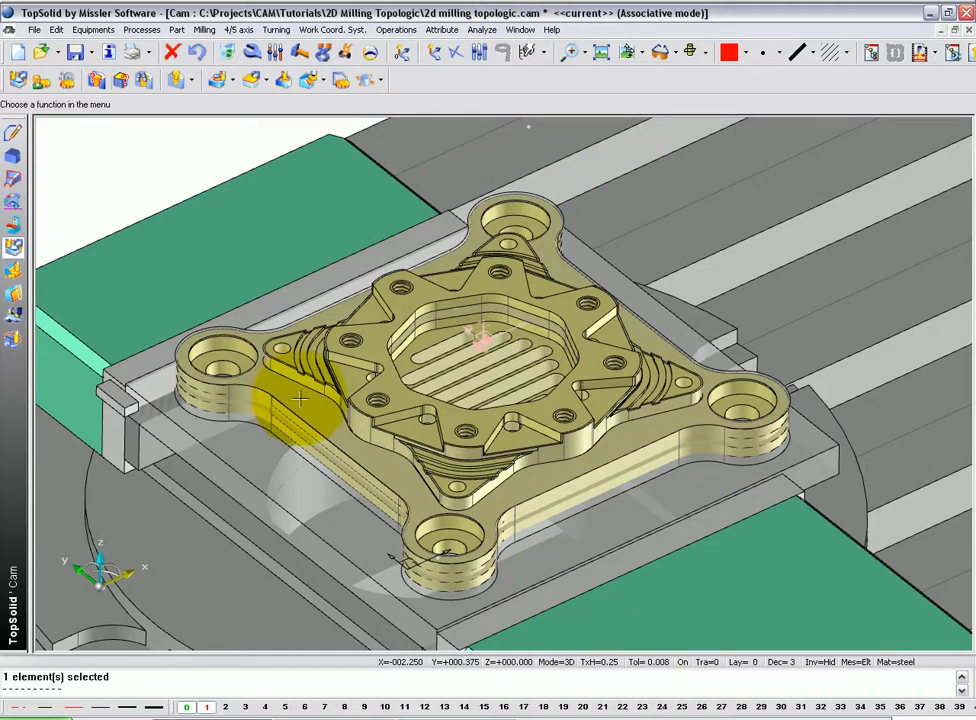
Step: Launch the Topologic machining command to begin a 2D milling operation
{"action": "left_click", "coordinate": [17, 80]}
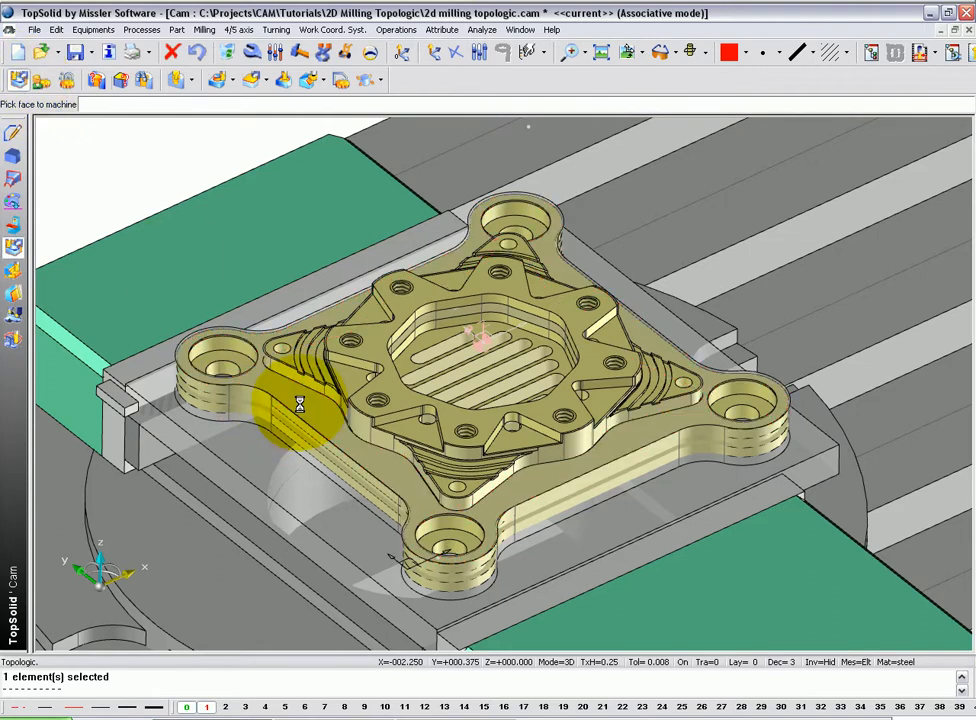
Step: Pick the part's bottom face and confirm Facing as its operation
{"action": "left_click", "coordinate": [299, 404]}
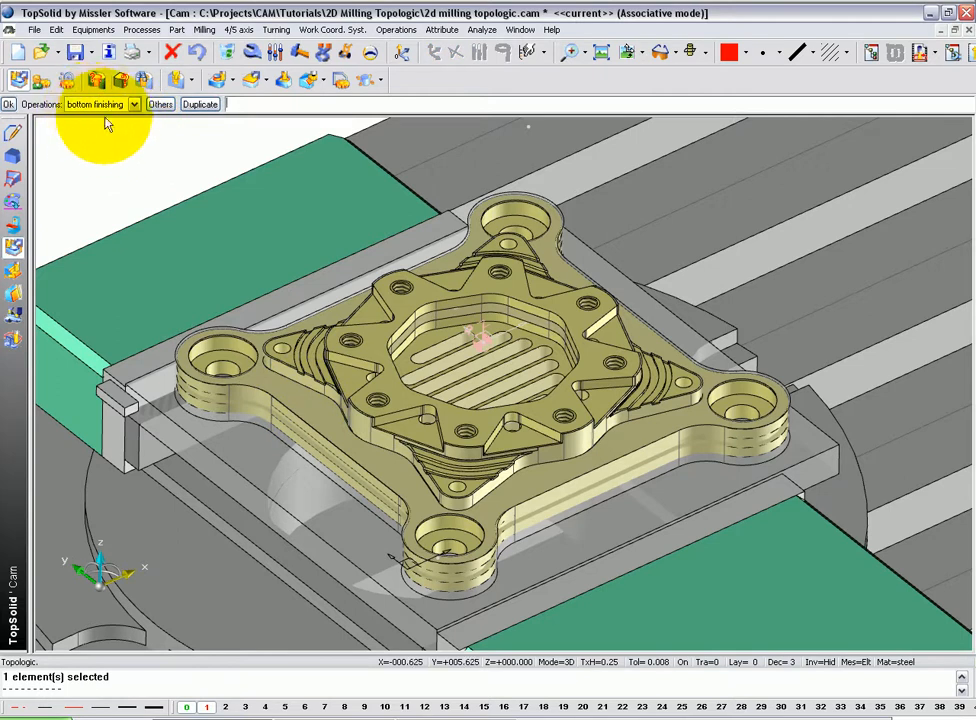
{"action": "mouse_move", "coordinate": [45, 112]}
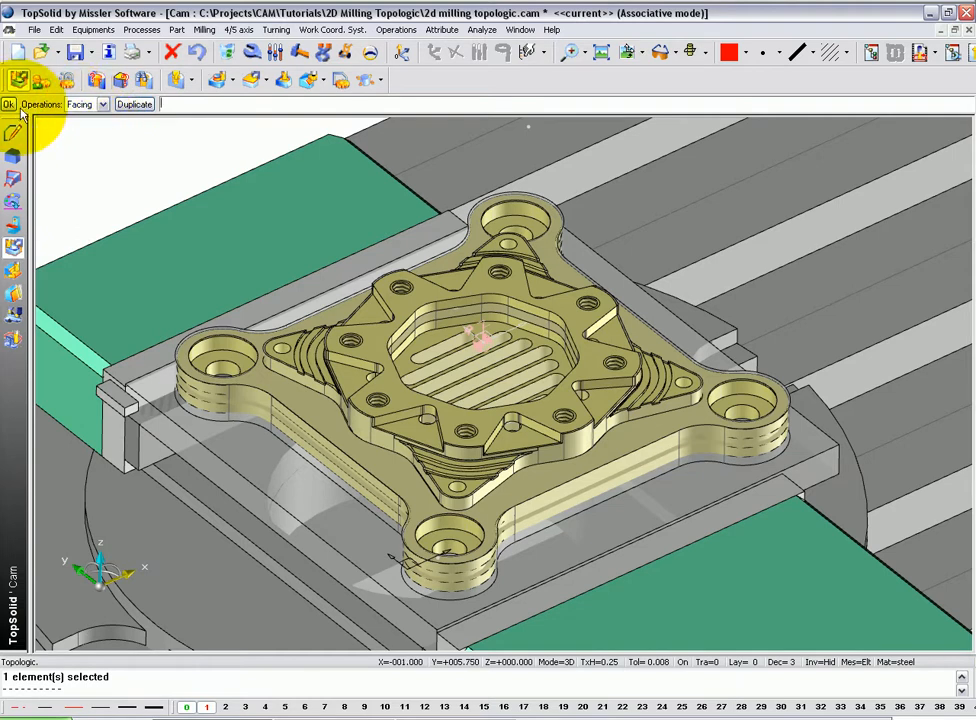
{"action": "left_click", "coordinate": [9, 104]}
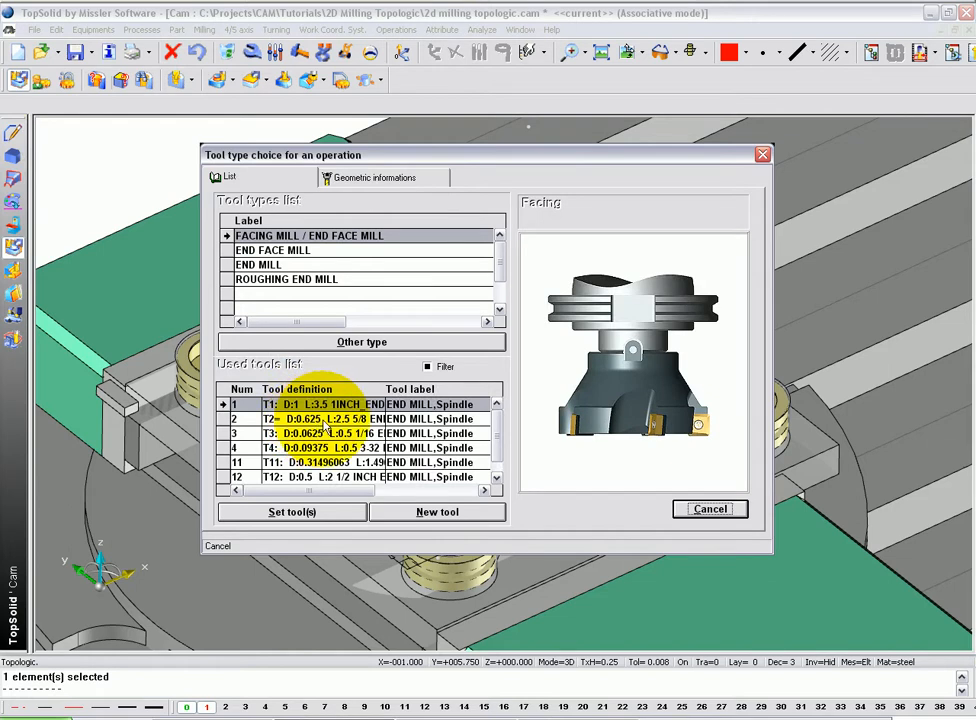
Step: Select tool T2, the D:0.625 end mill, from the Used tools list
{"action": "left_click", "coordinate": [330, 418]}
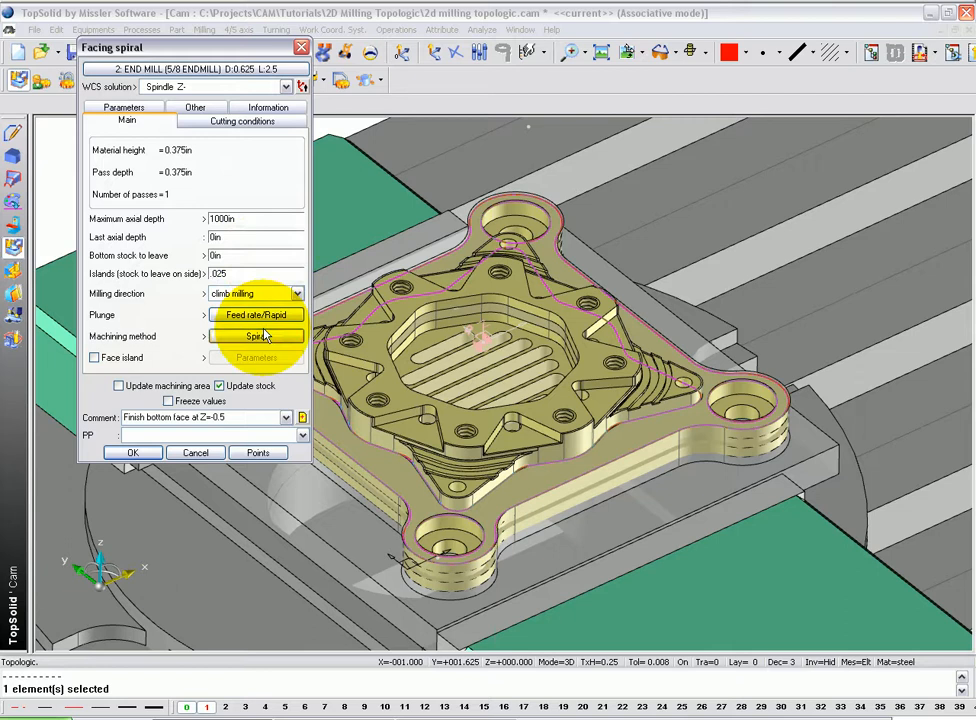
Step: Set the facing machining method to Successive contouring and accept to start simulation
{"action": "left_click", "coordinate": [255, 336]}
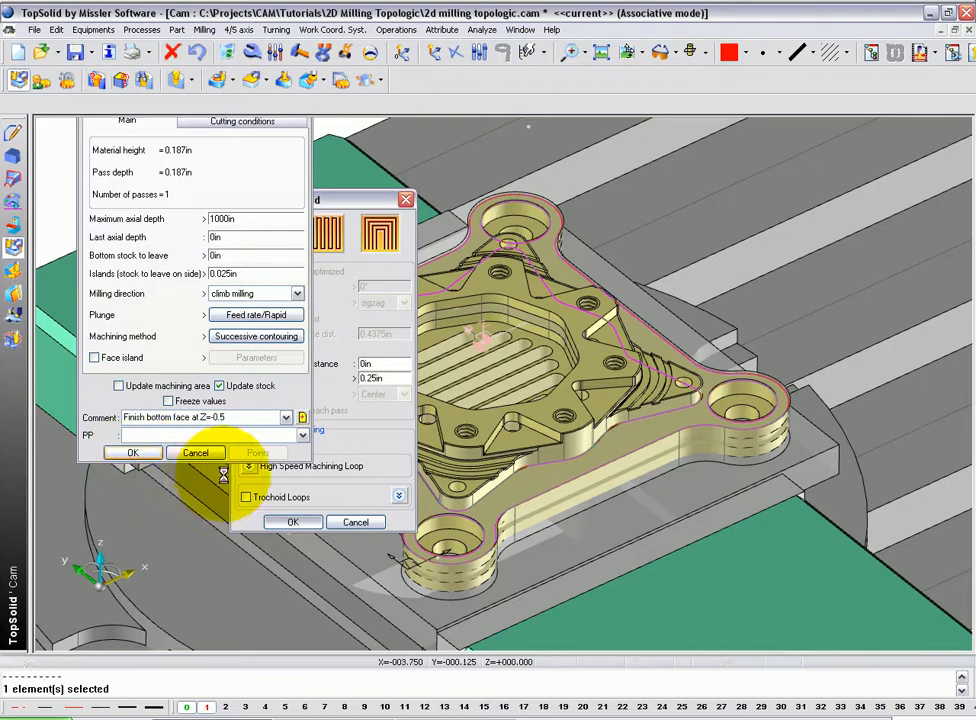
{"action": "left_click", "coordinate": [292, 521]}
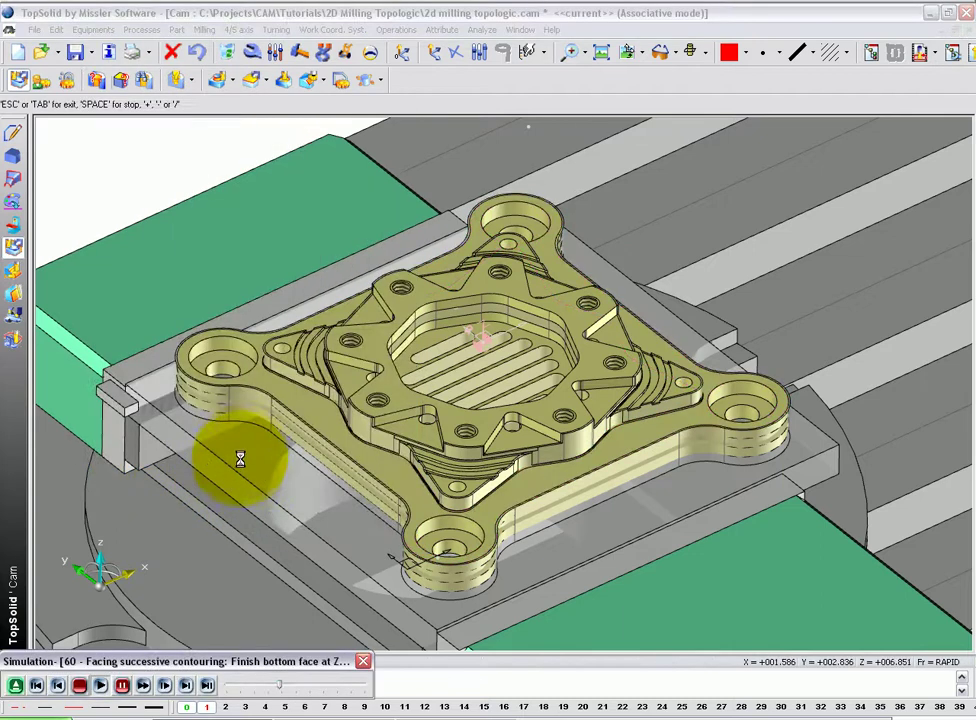